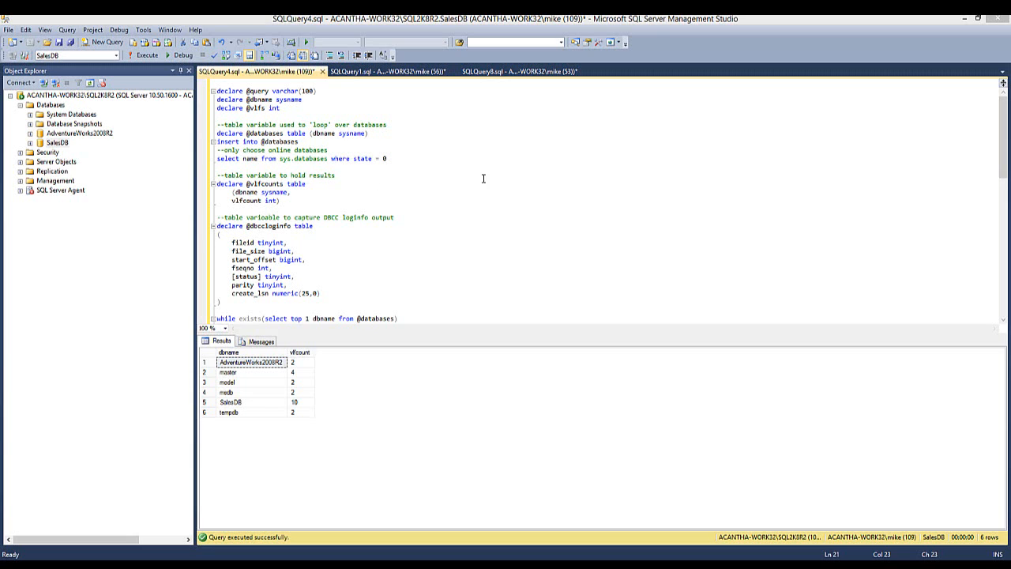
pyautogui.moveTo(337, 322)
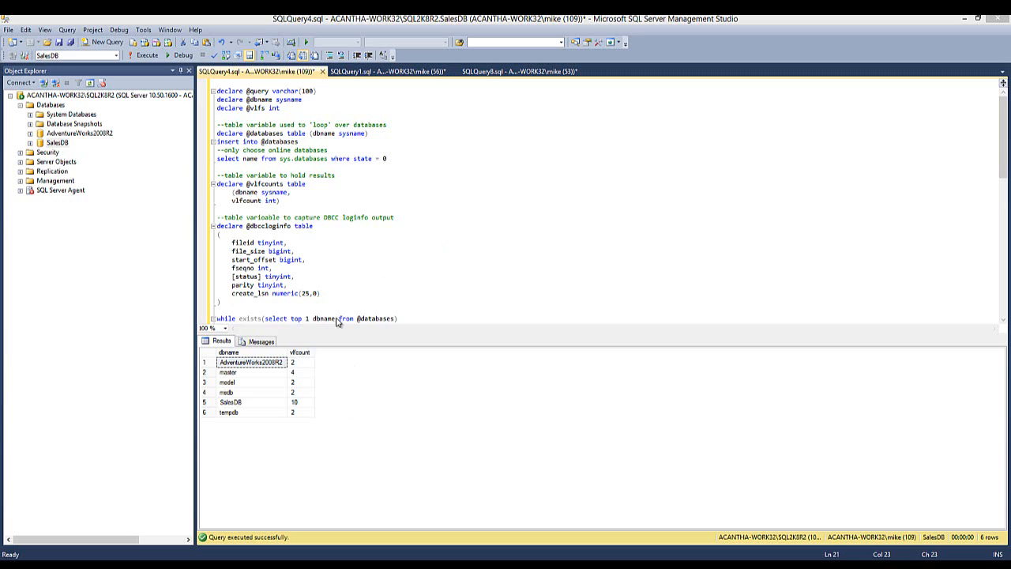
# Rerun the VLF count script so SalesDB reports 42 virtual log files
pyautogui.click(143, 56)
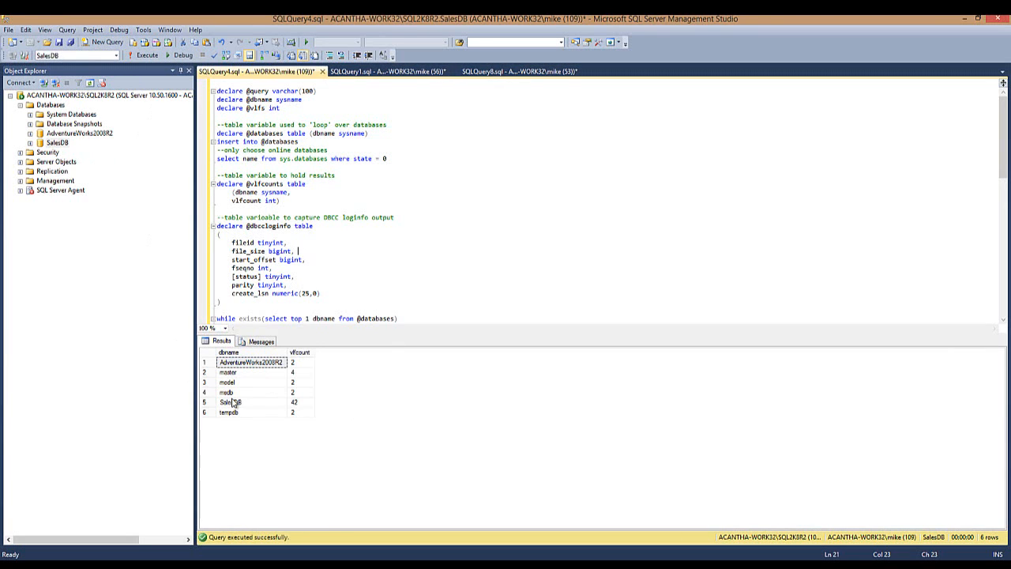
pyautogui.rightClick(57, 143)
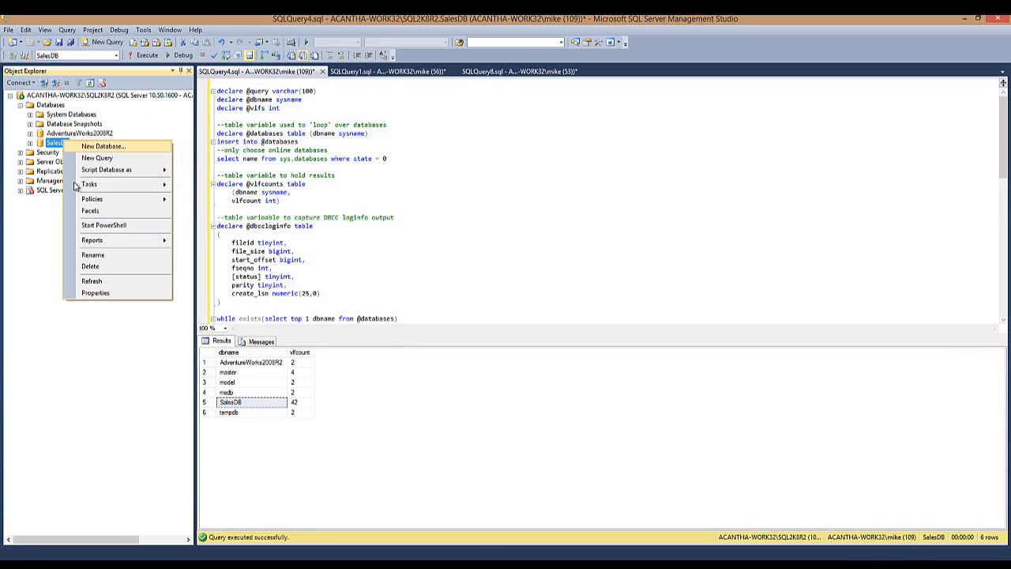
pyautogui.click(95, 293)
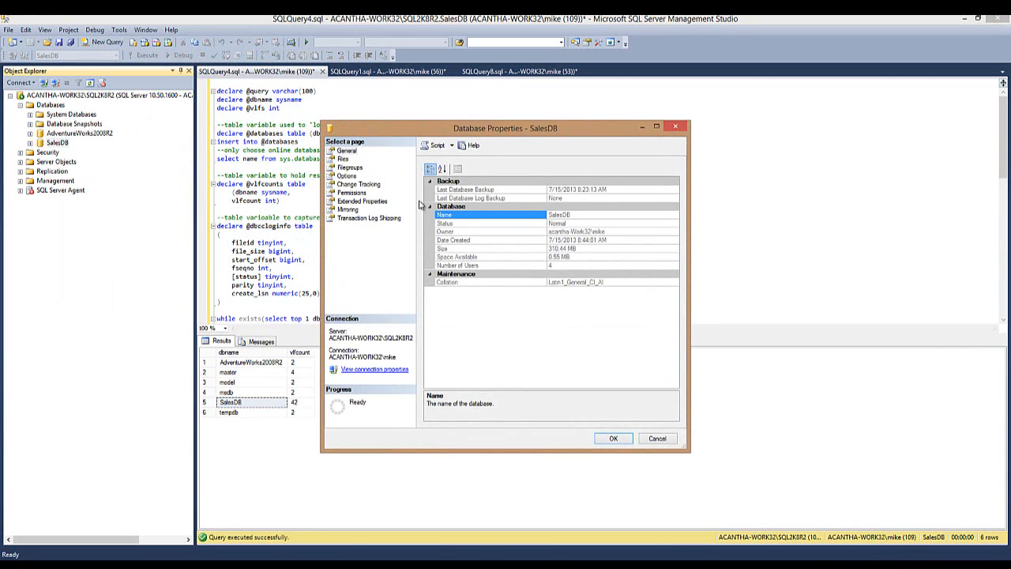
pyautogui.click(343, 159)
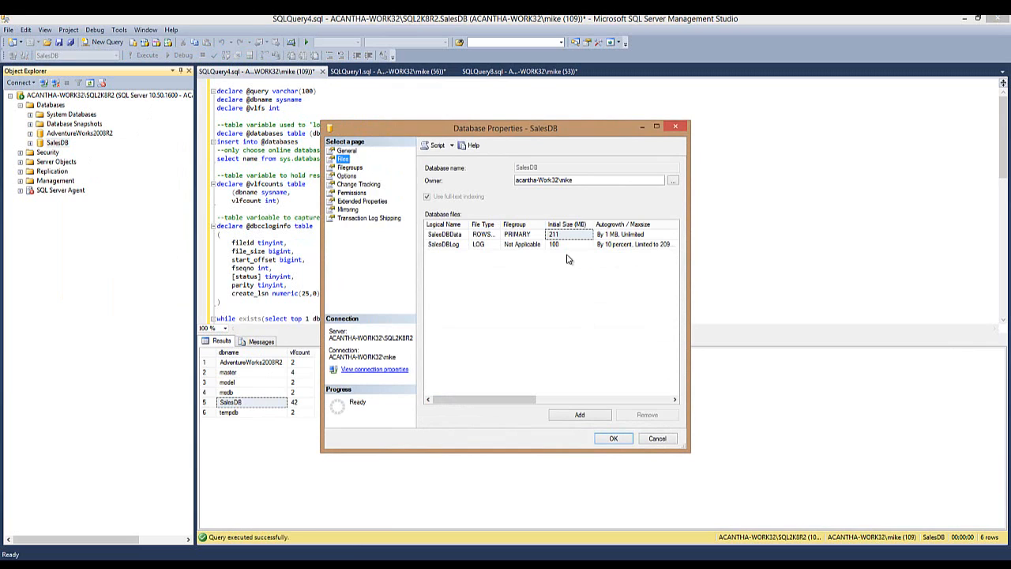
pyautogui.moveTo(571, 241)
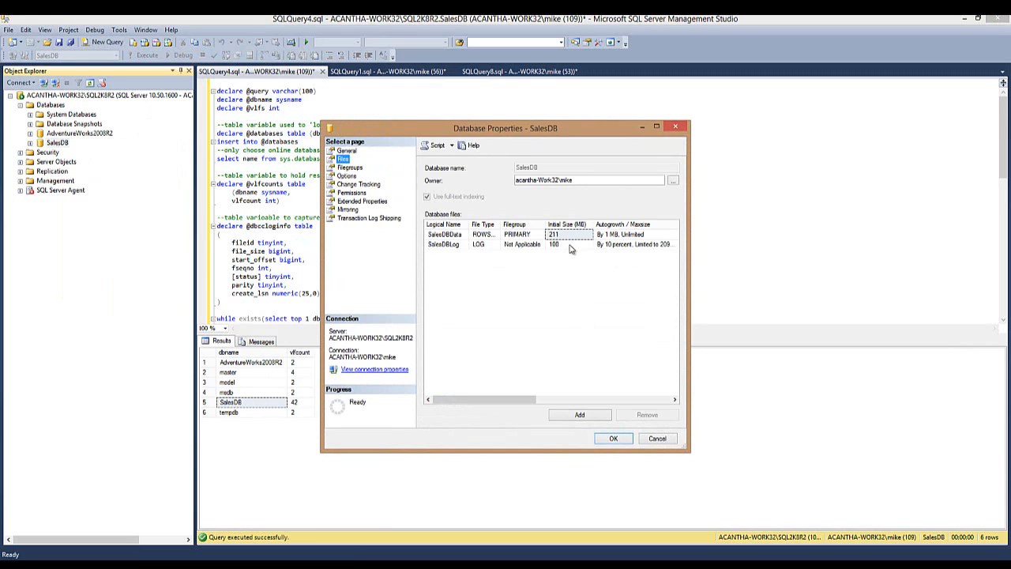
pyautogui.click(565, 244)
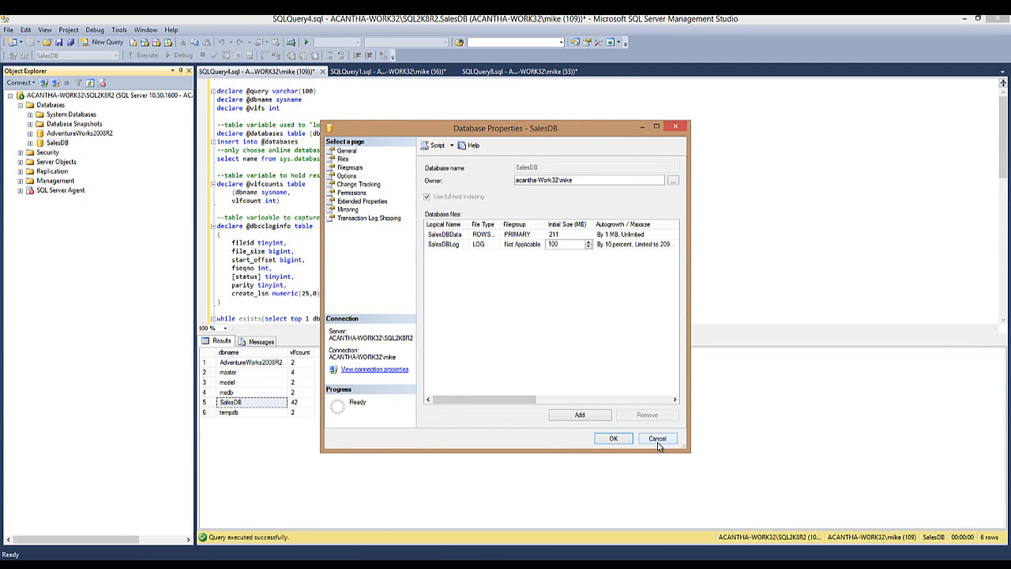
pyautogui.click(658, 438)
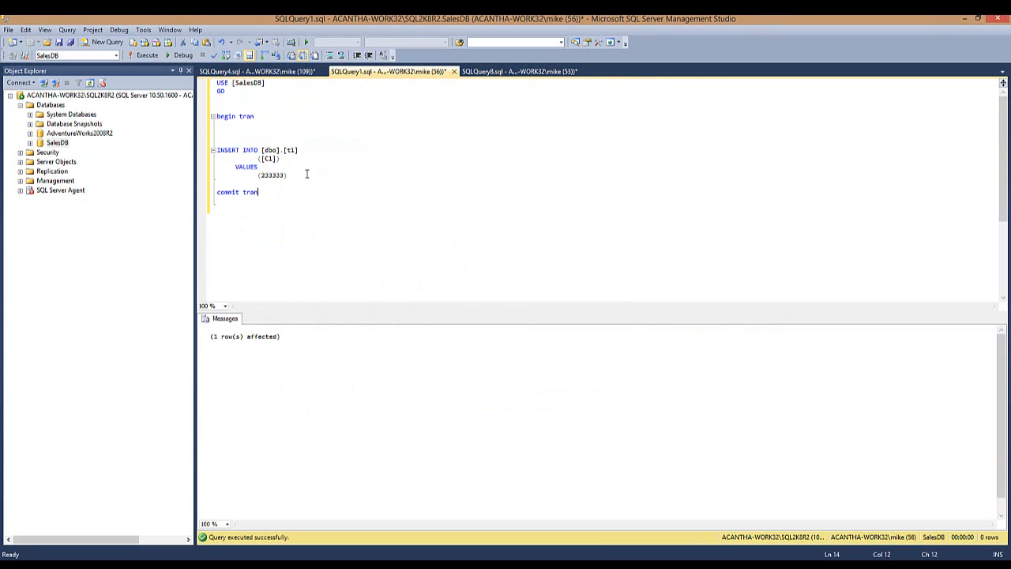
# Run the INSERT INTO t1 transaction, then return to the VLF count script
pyautogui.moveTo(218, 141); pyautogui.dragTo(287, 175)
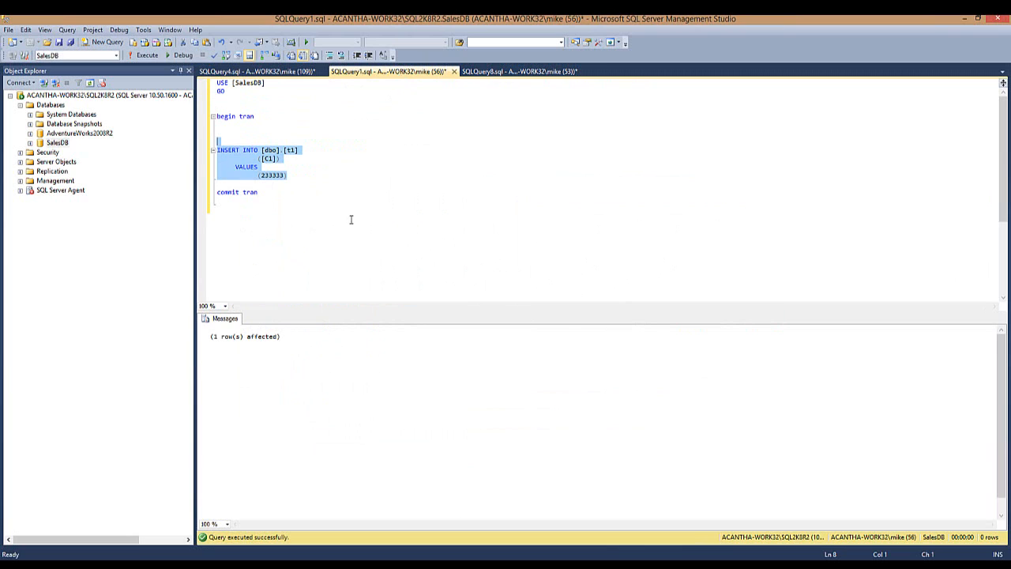
pyautogui.click(267, 192)
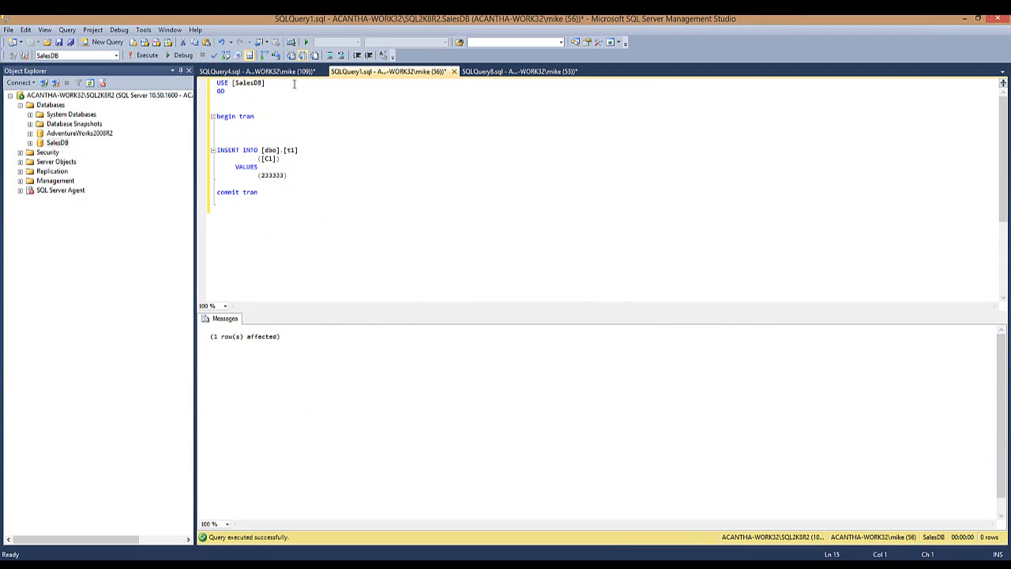
pyautogui.click(732, 225)
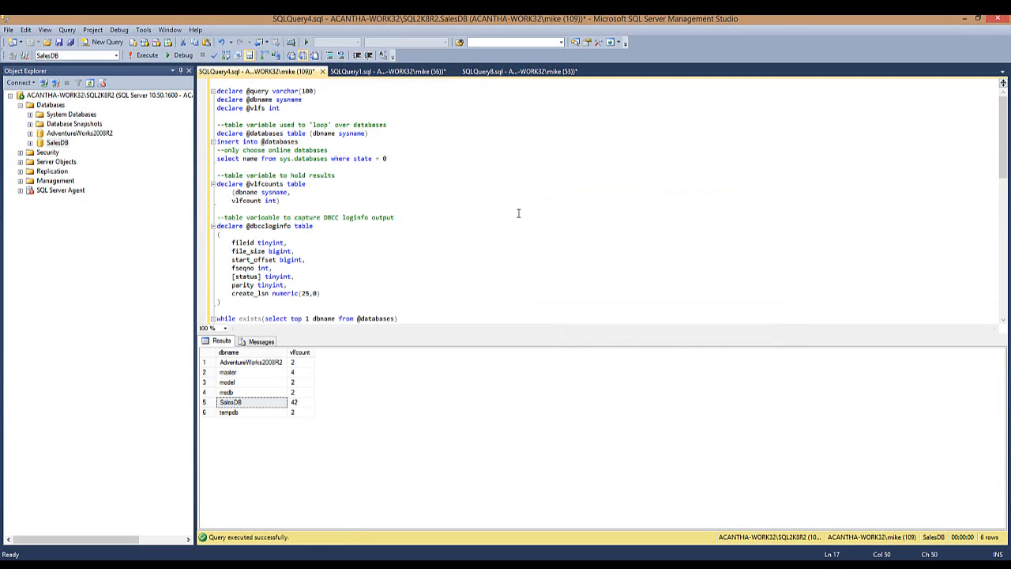
pyautogui.moveTo(153, 18)
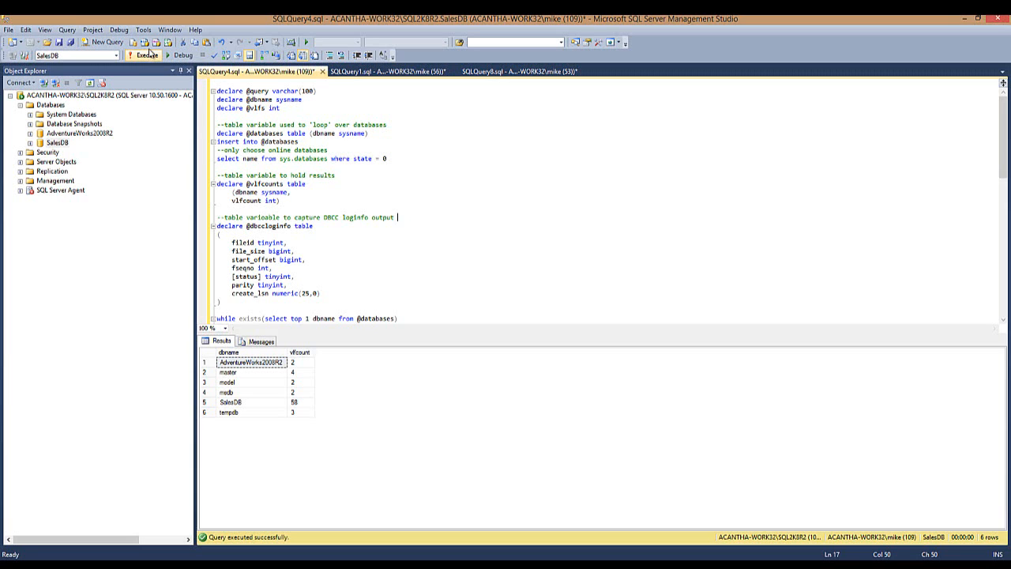
# Rerun the VLF count script so SalesDB reports 78, then return to the insert script
pyautogui.click(145, 55)
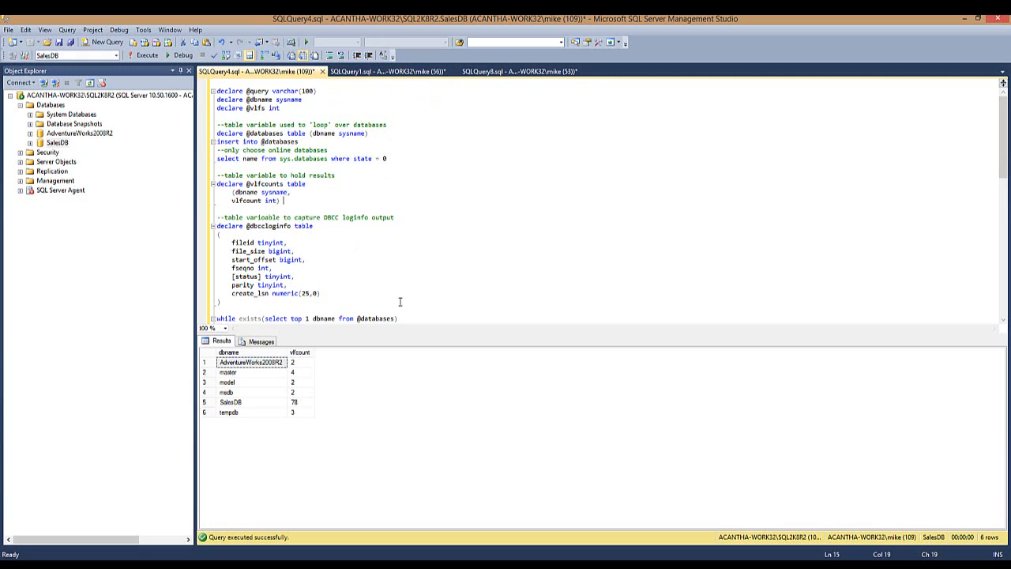
pyautogui.moveTo(478, 109)
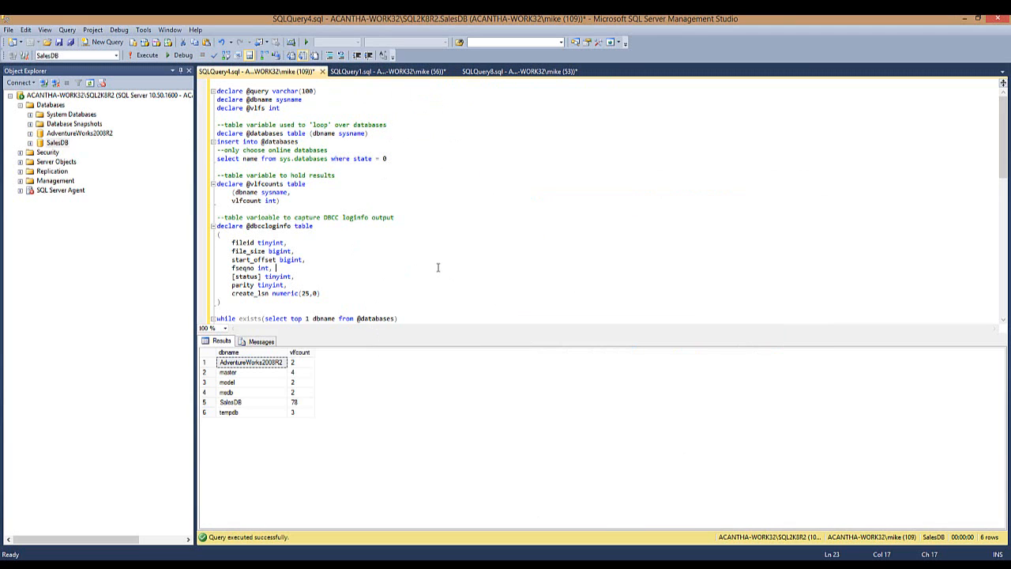
pyautogui.click(383, 71)
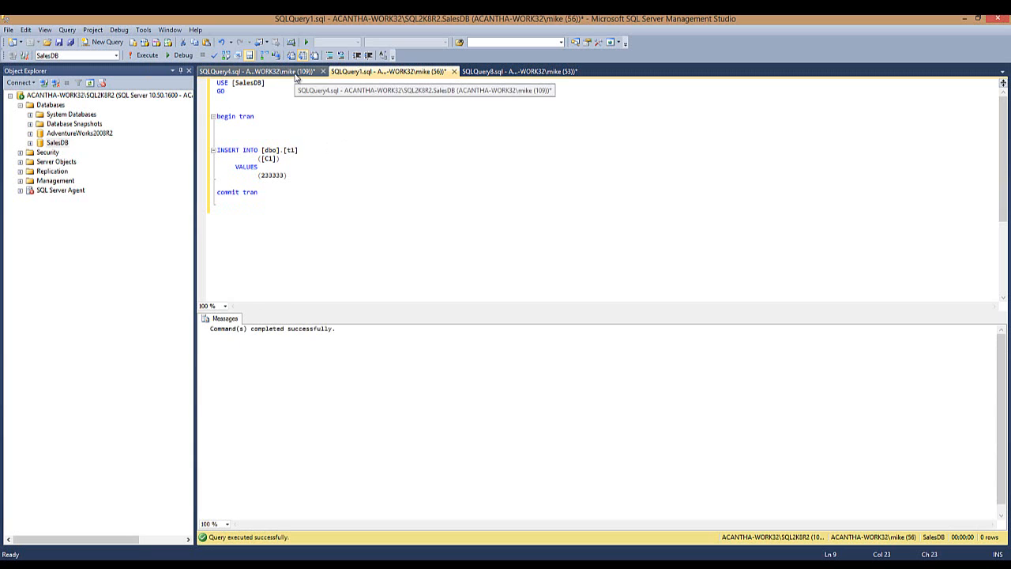
# Open the SalesDB Database Properties on the Options page
pyautogui.click(253, 71)
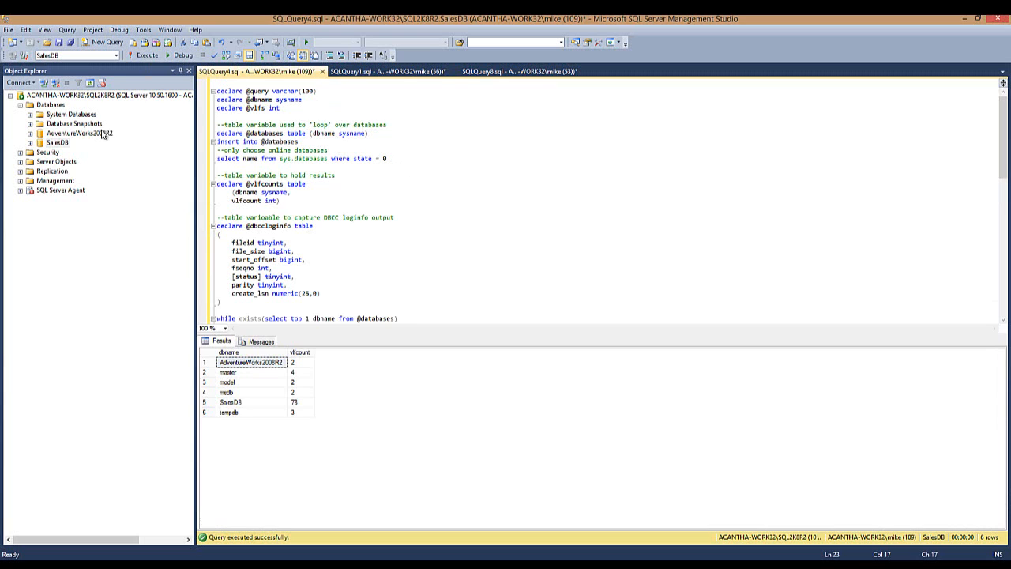
pyautogui.rightClick(56, 142)
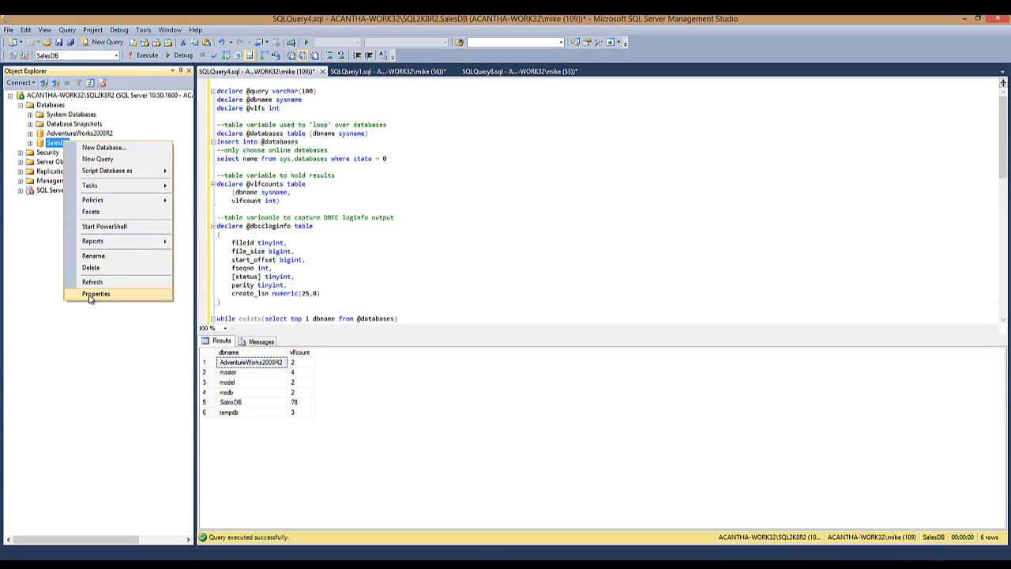
pyautogui.click(96, 293)
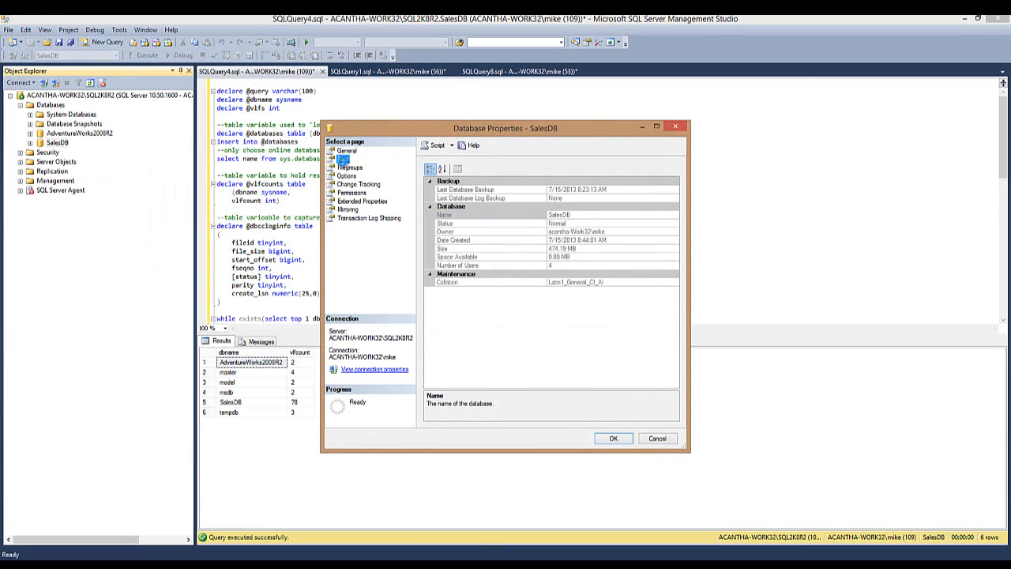
pyautogui.click(346, 175)
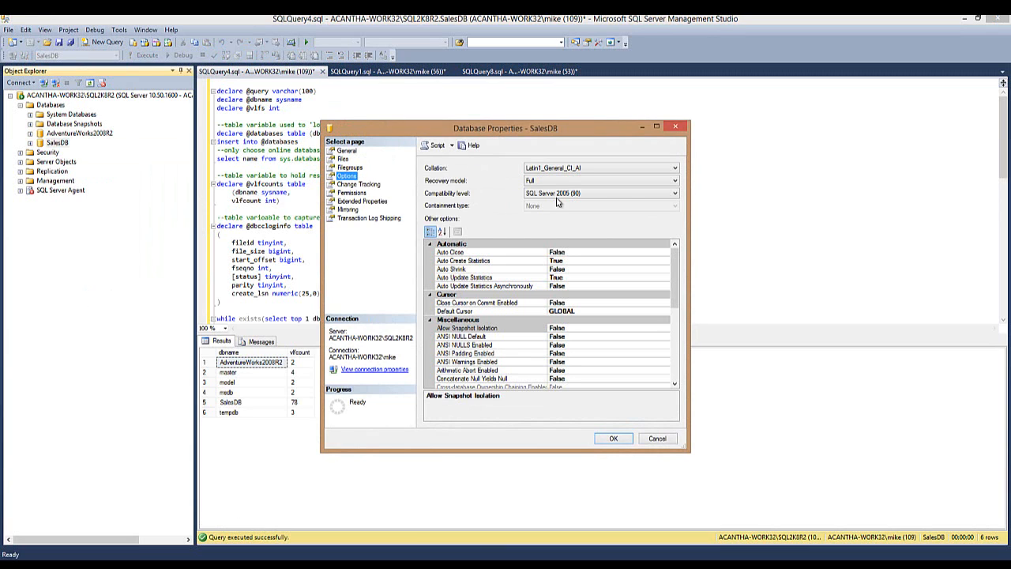
# Set SalesDB's recovery model to Simple and return to the t1 insert script
pyautogui.click(673, 180)
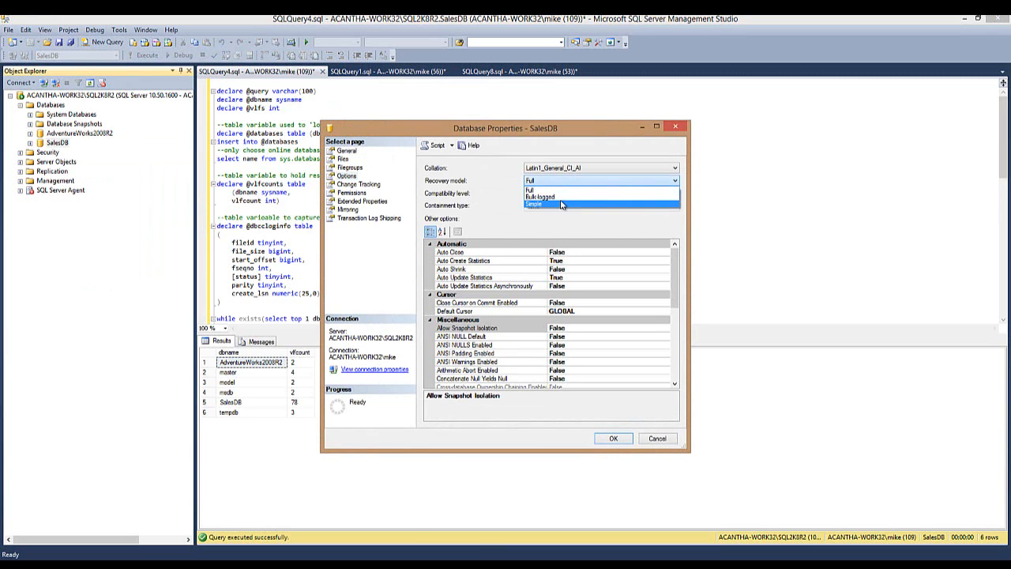
pyautogui.click(533, 204)
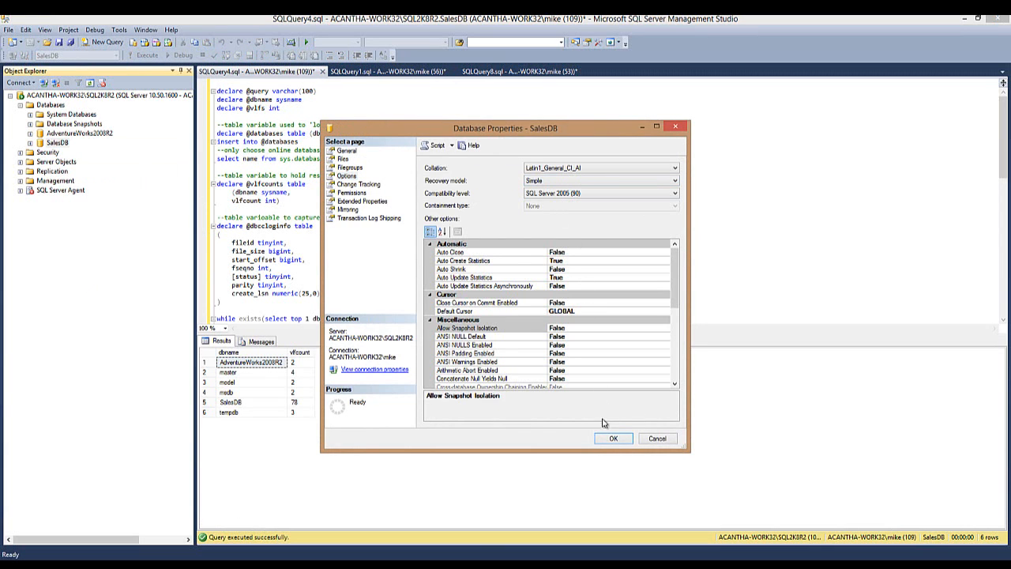
pyautogui.click(656, 438)
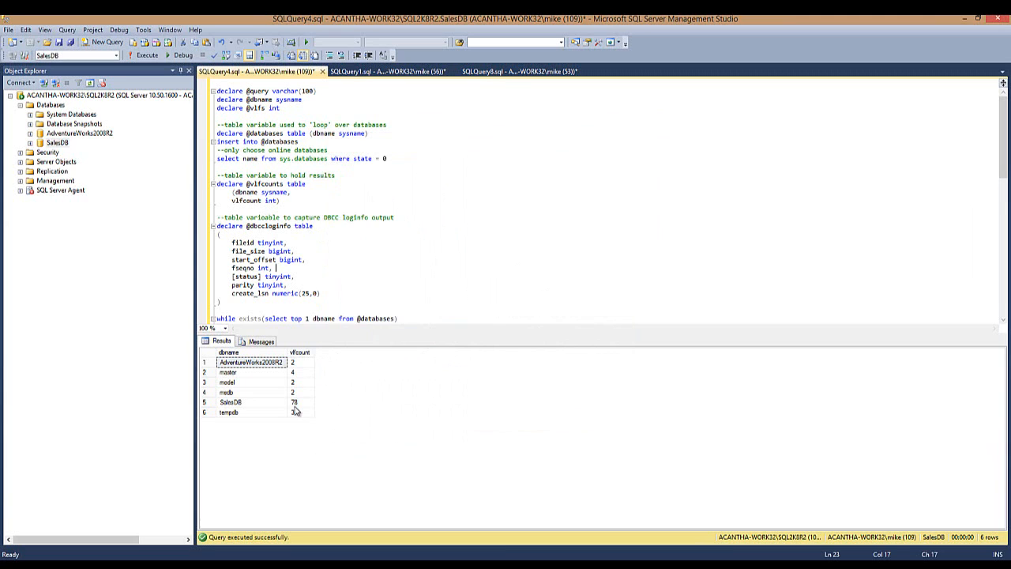
pyautogui.moveTo(261, 410)
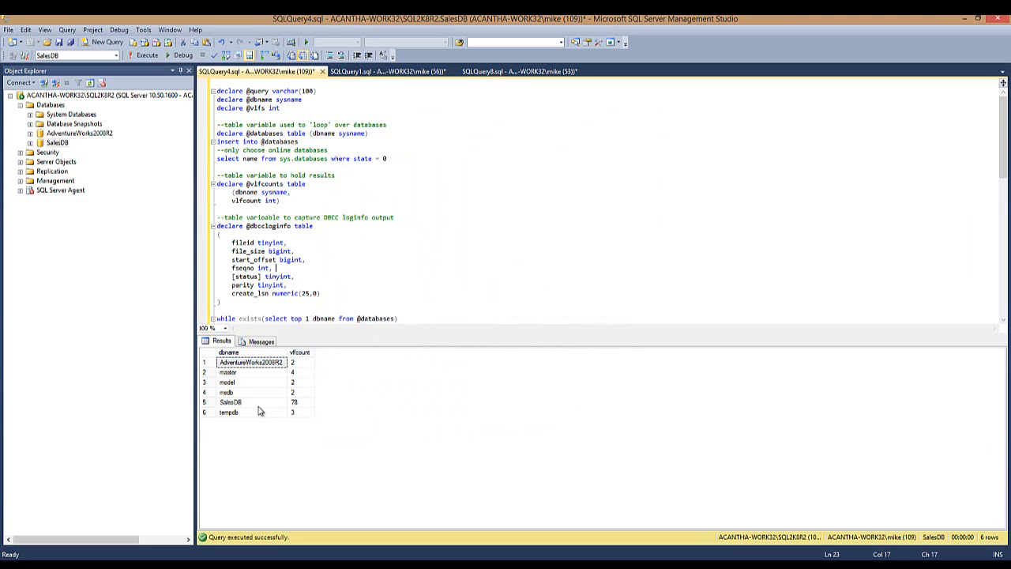
pyautogui.click(383, 71)
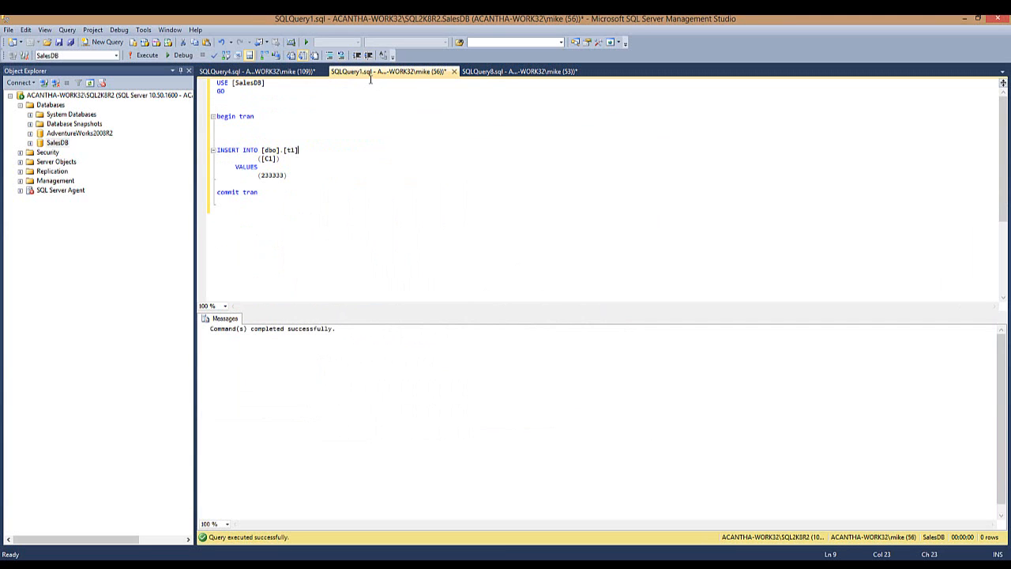
pyautogui.moveTo(515, 95)
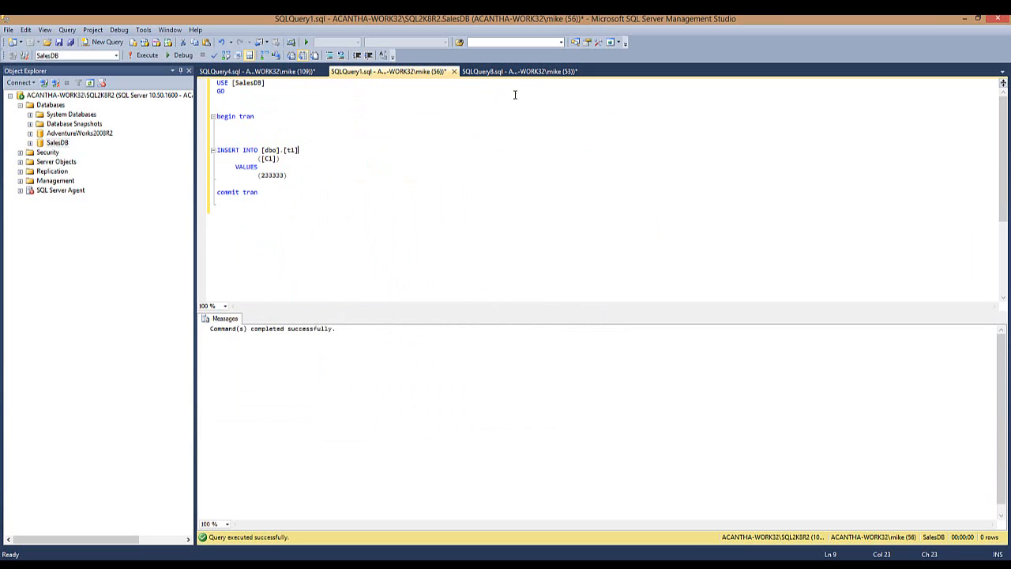
pyautogui.moveTo(513, 71)
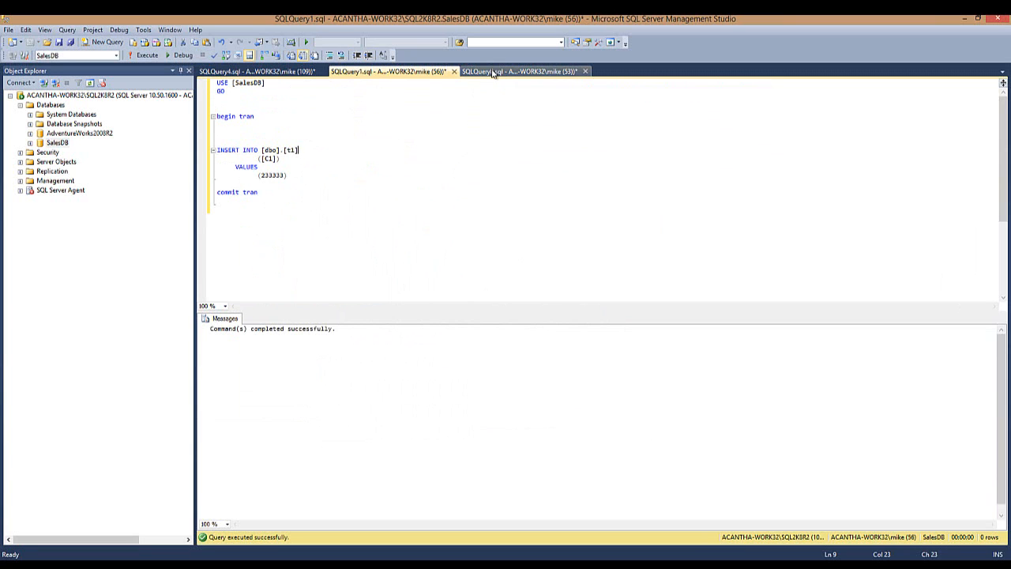
# Run the ALTER DATABASE recovery statement in the log shrink script
pyautogui.click(521, 71)
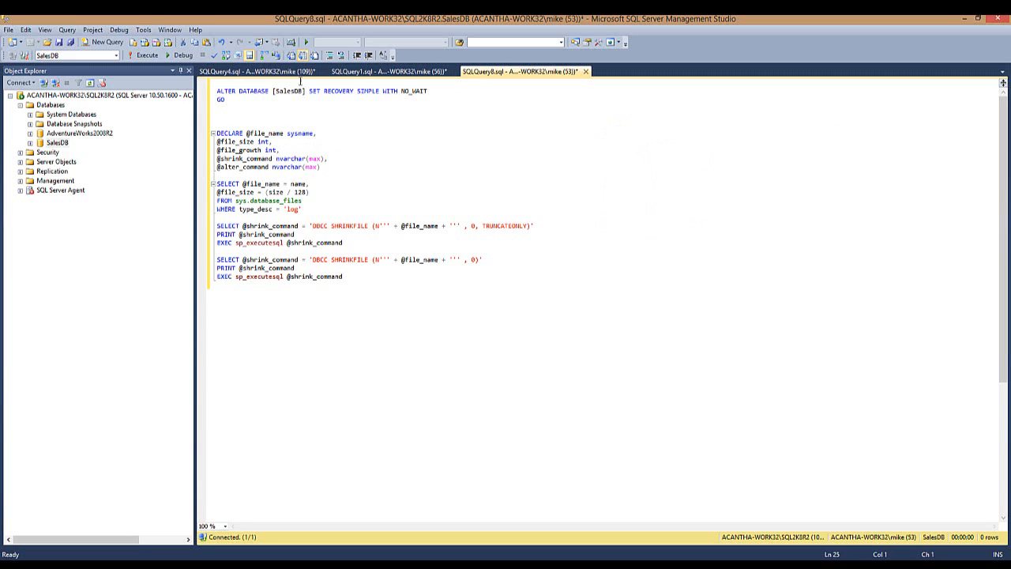
pyautogui.click(145, 56)
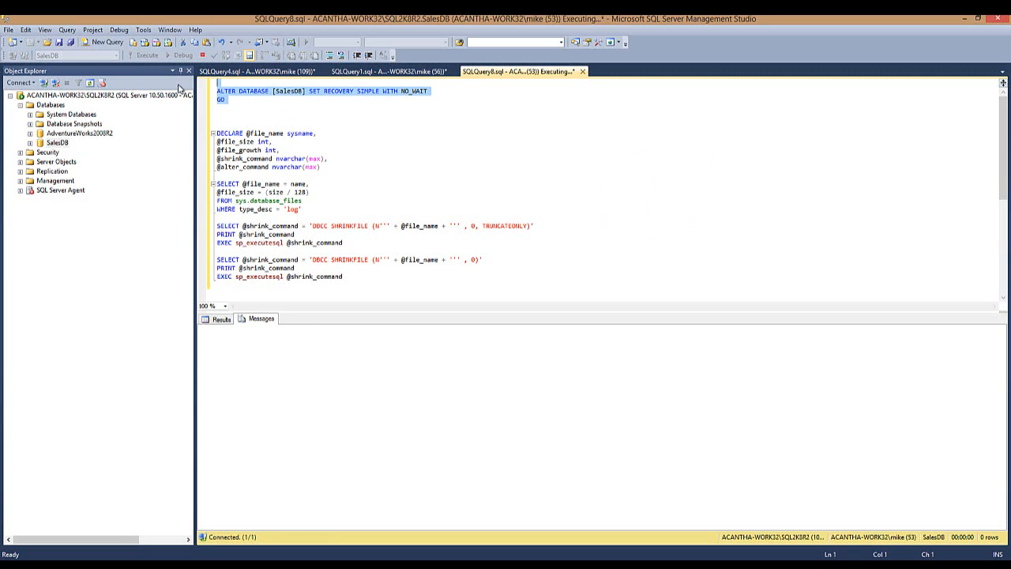
pyautogui.click(145, 55)
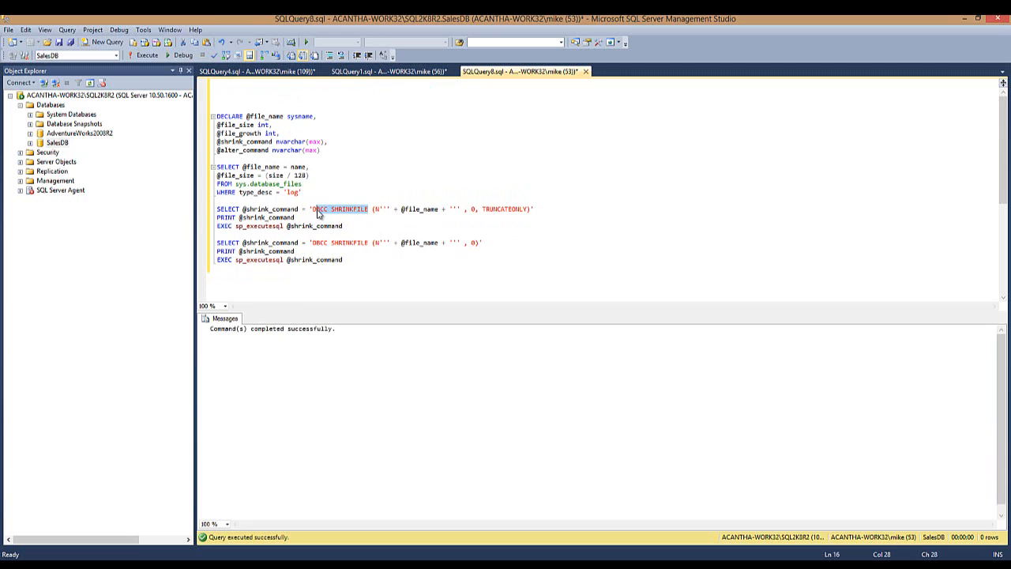
# Run the DBCC SHRINKFILE statements reporting size 5120, then return to the VLF count query
pyautogui.click(364, 259)
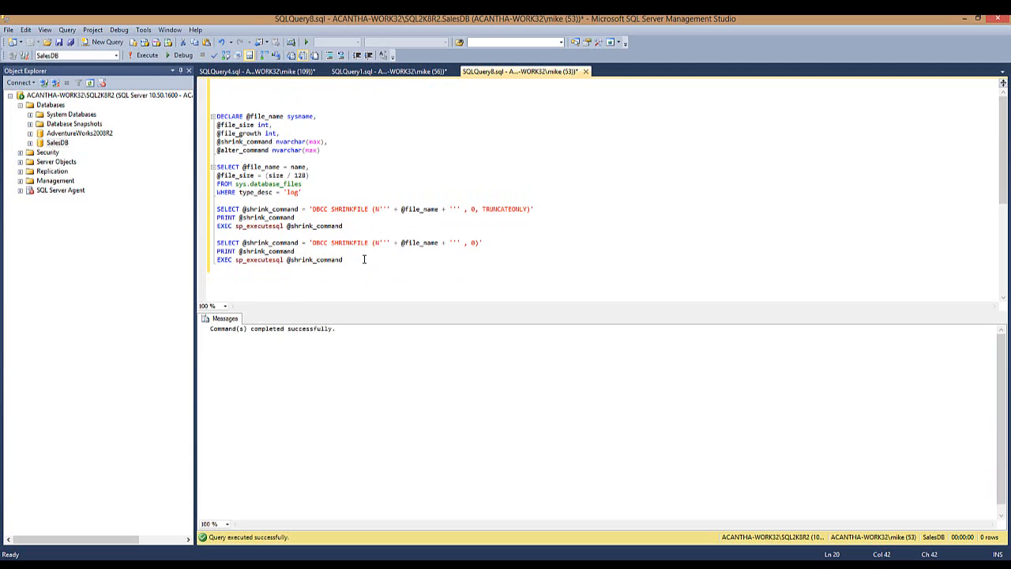
pyautogui.click(146, 54)
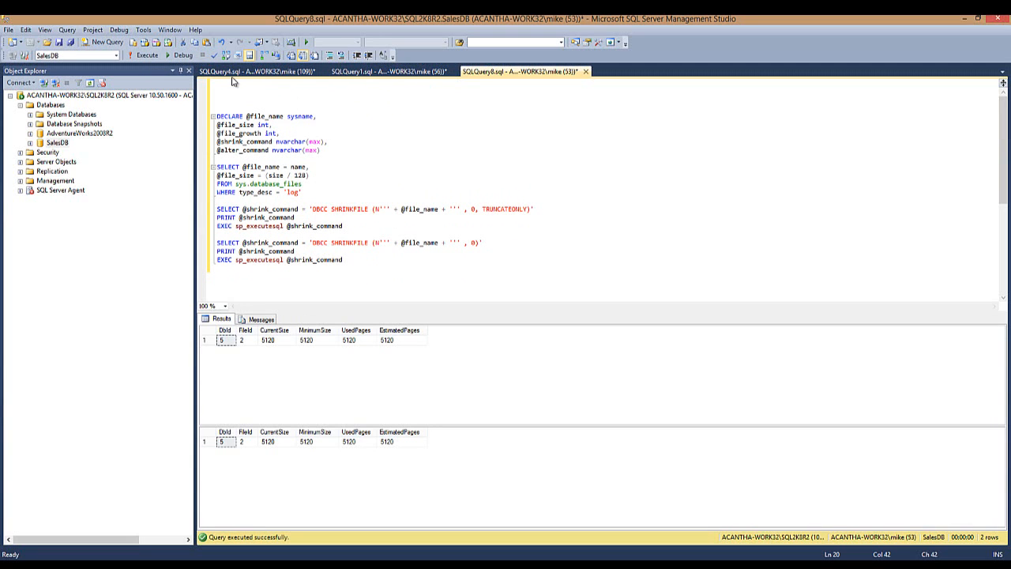
pyautogui.click(387, 71)
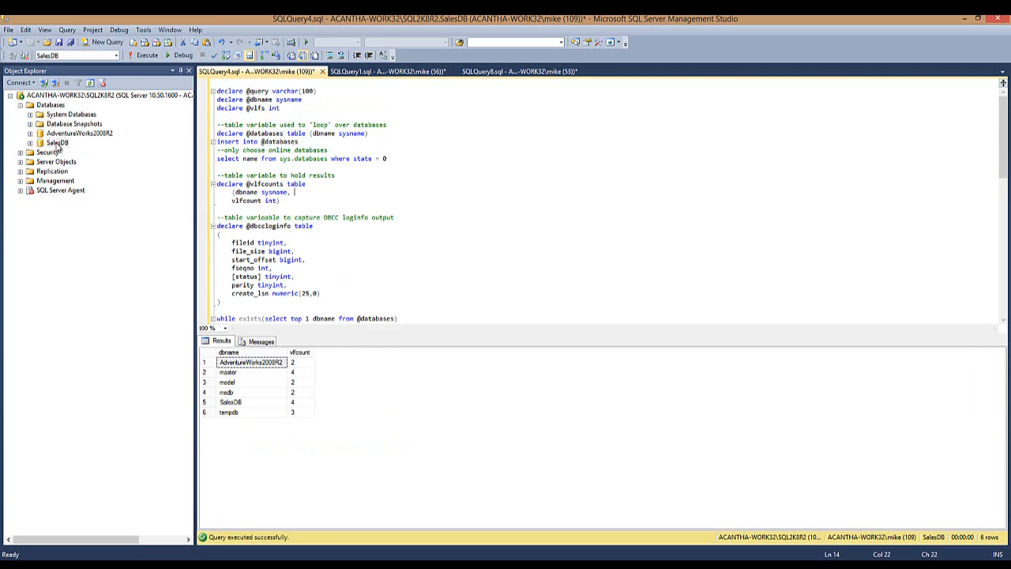
pyautogui.moveTo(71, 156)
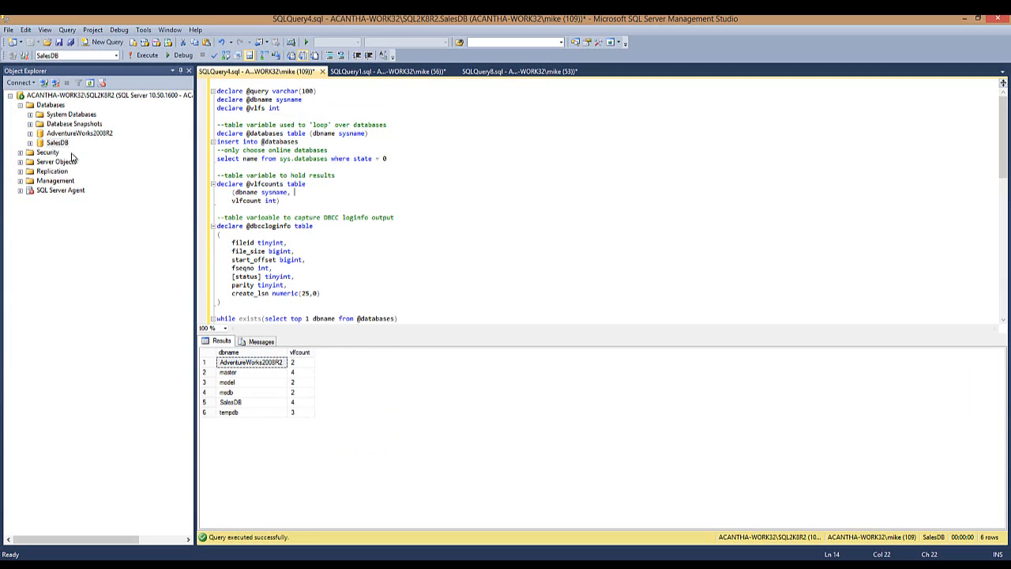
pyautogui.moveTo(476, 257)
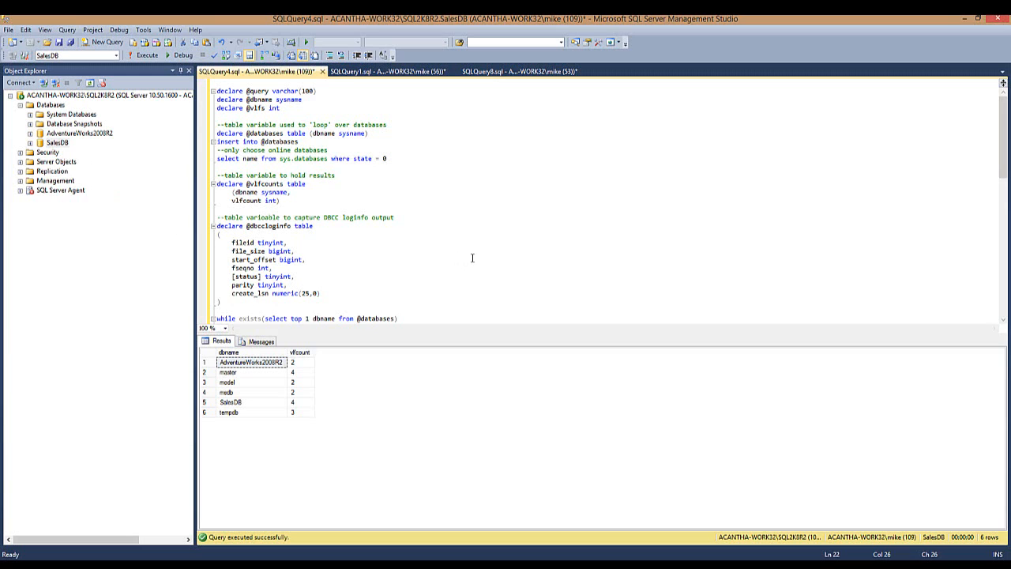
pyautogui.moveTo(464, 286)
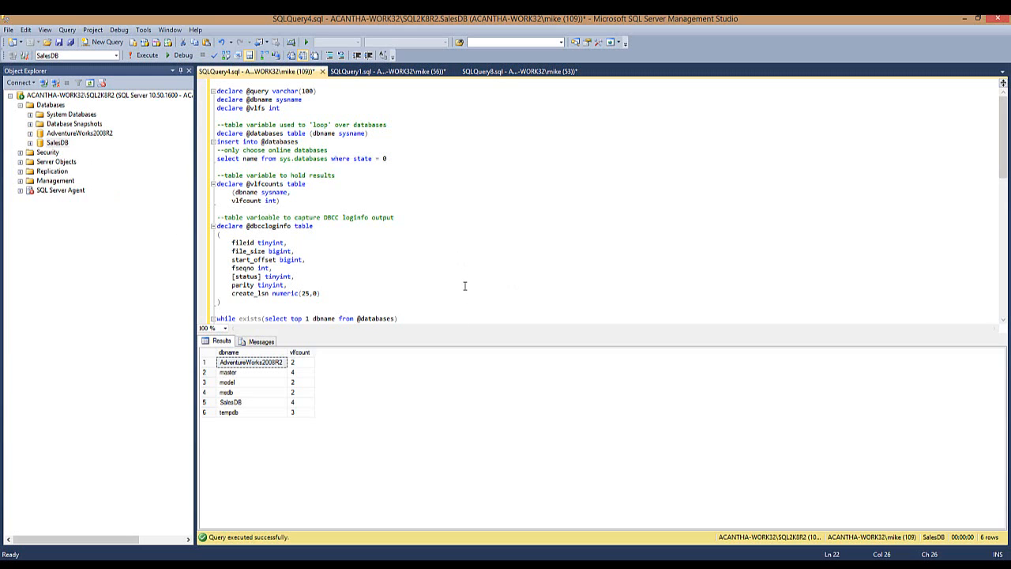
pyautogui.moveTo(468, 230)
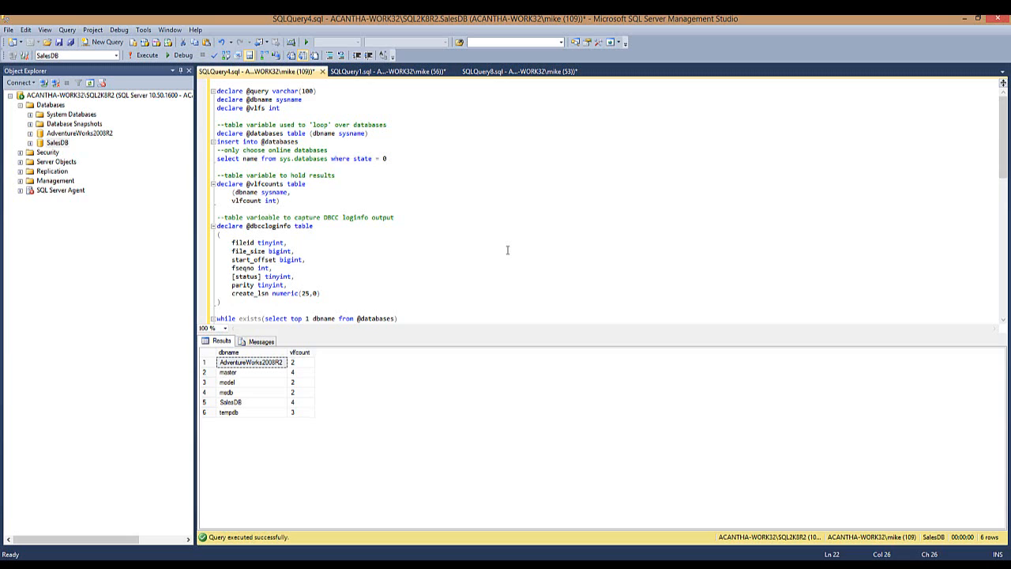
# Rerun the VLF count query so SalesDB reports 4 virtual log files
pyautogui.click(309, 259)
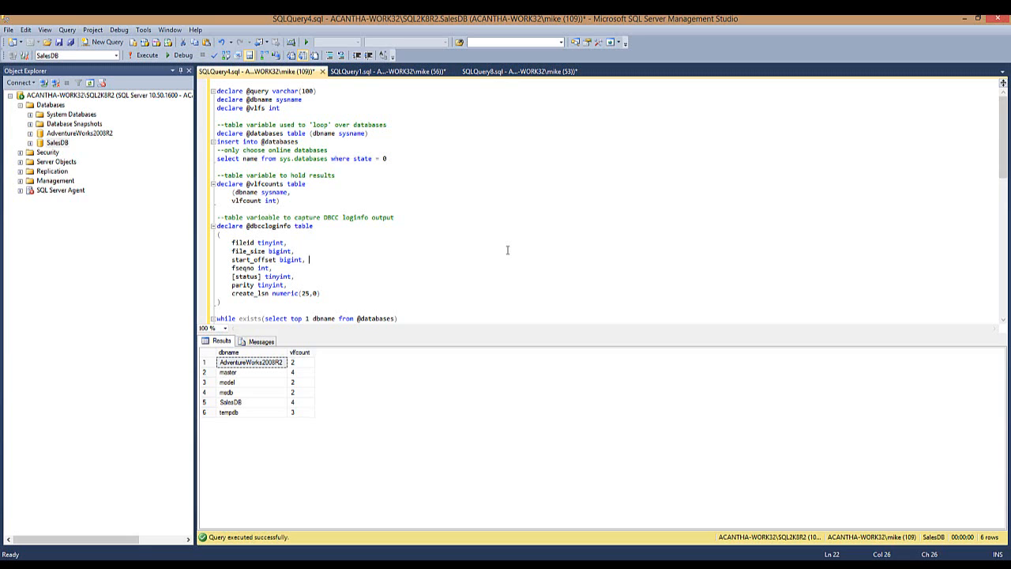